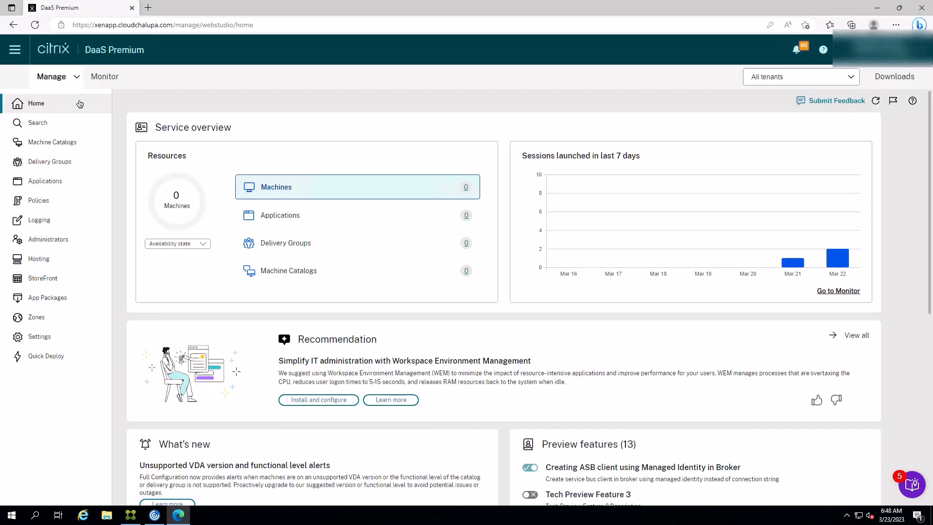
Open the Machine Catalogs page, which shows that no catalogs exist yet
click(51, 142)
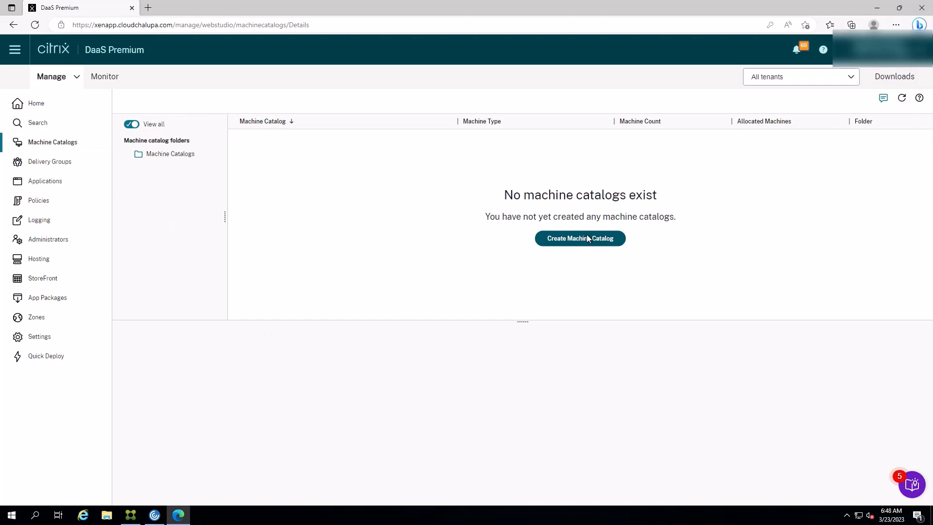
Start a new catalog with a QMTest2305Store vDisk and MCSMasterImage machine profile
click(580, 238)
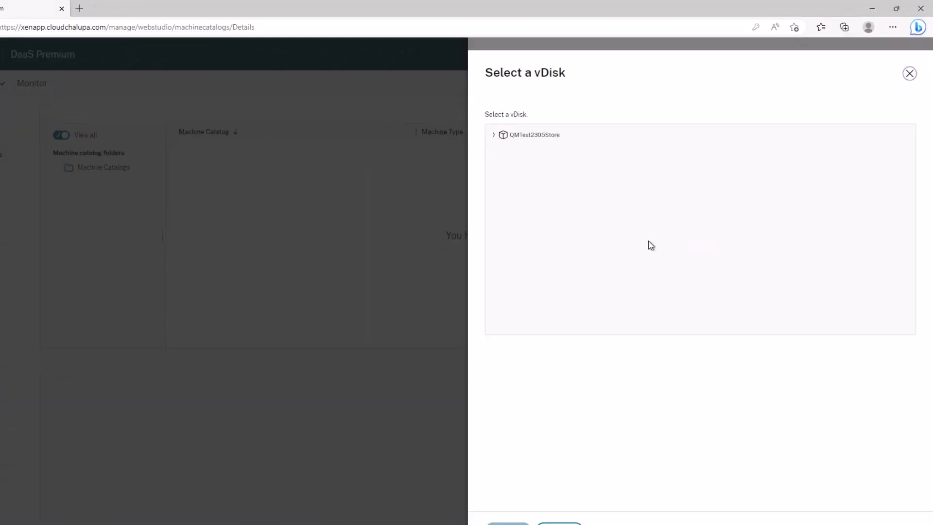
click(493, 135)
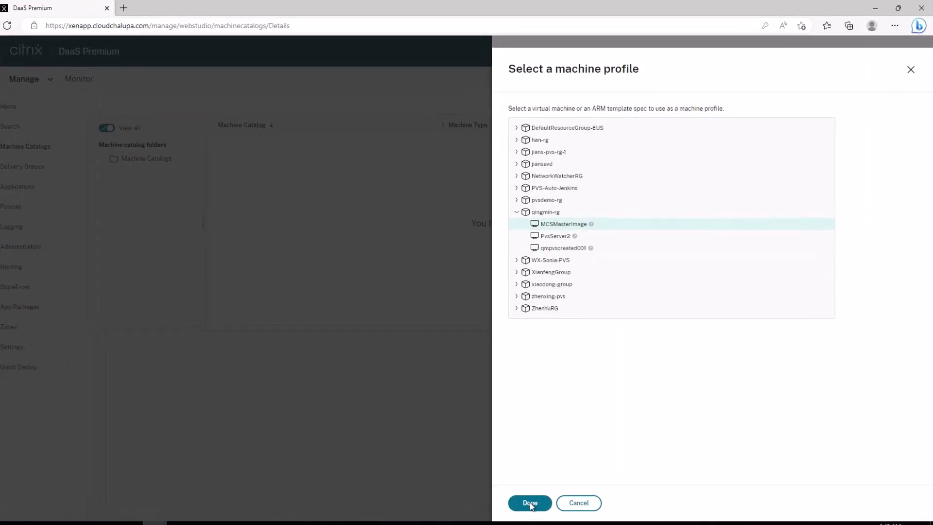
click(529, 503)
text(pvsdemo)
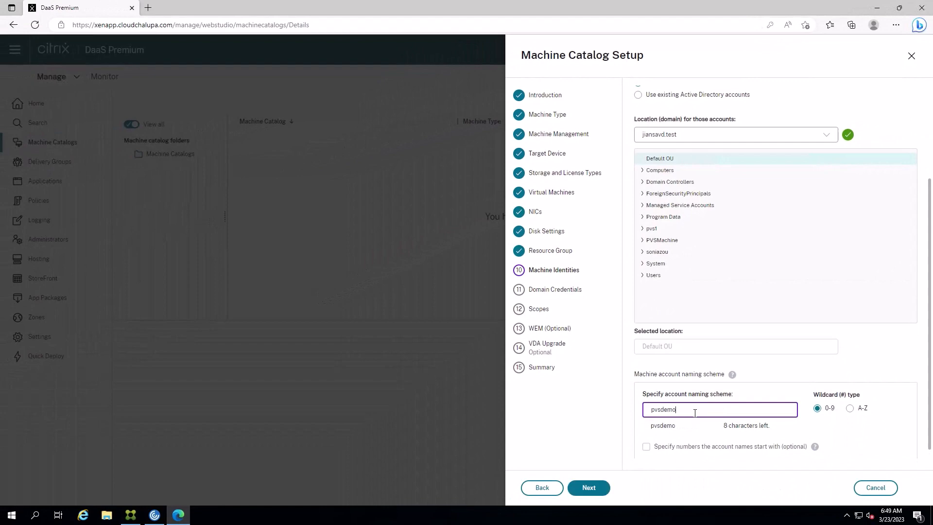
Use the pvsdemo naming scheme, confirm domain credentials, and pass Scopes
click(588, 487)
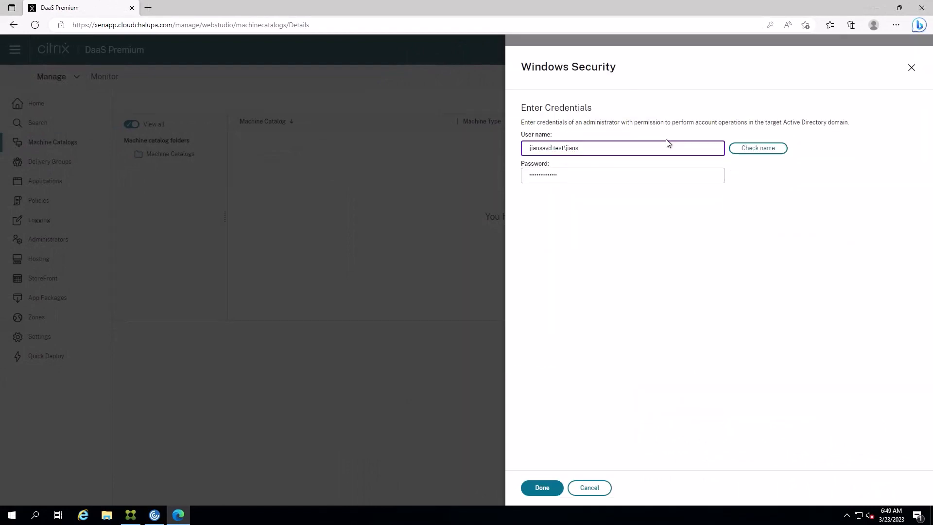
click(541, 487)
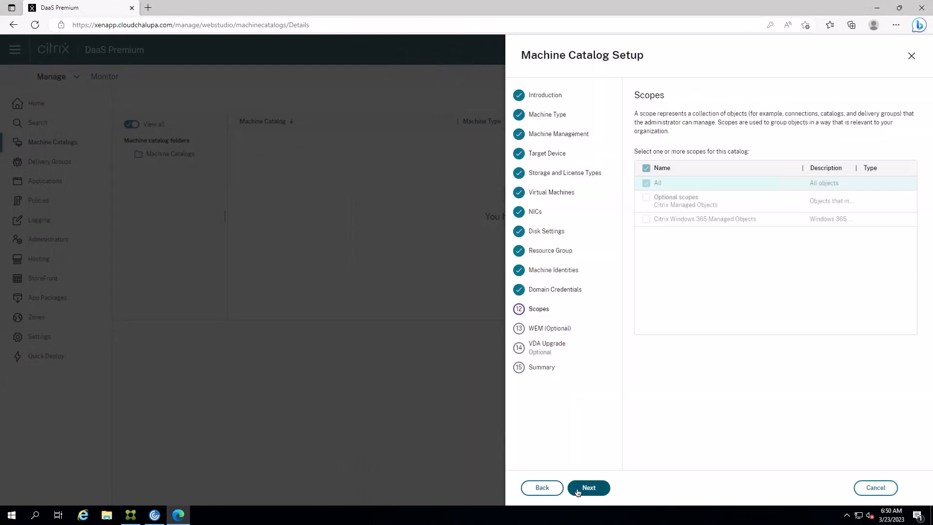
click(589, 488)
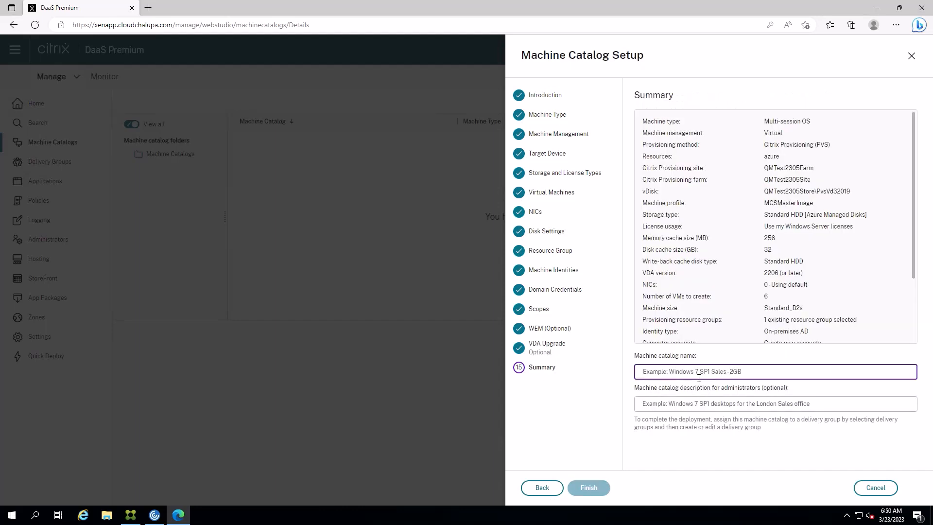
Finish the pvsdemo catalog, then review its template properties and MCS Provisioned Collections
click(588, 487)
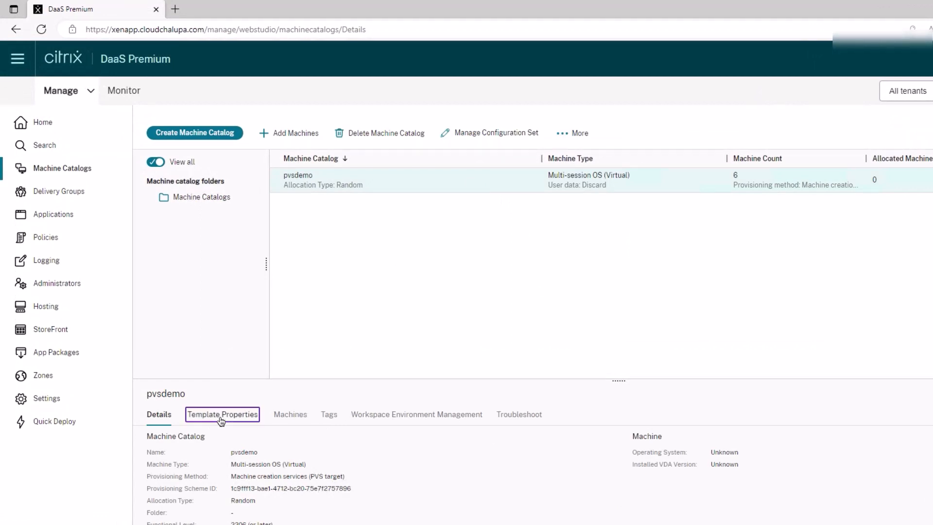
click(222, 414)
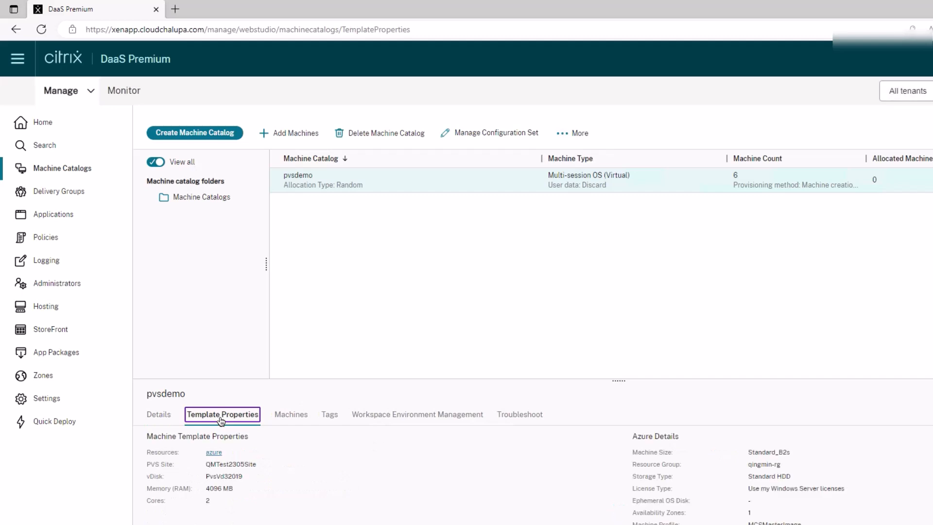
mouse_move(213, 483)
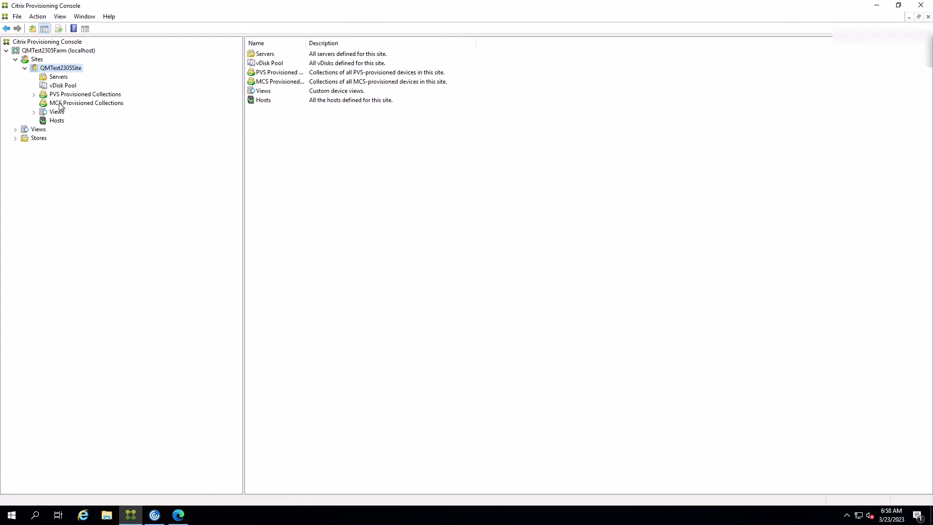
click(86, 103)
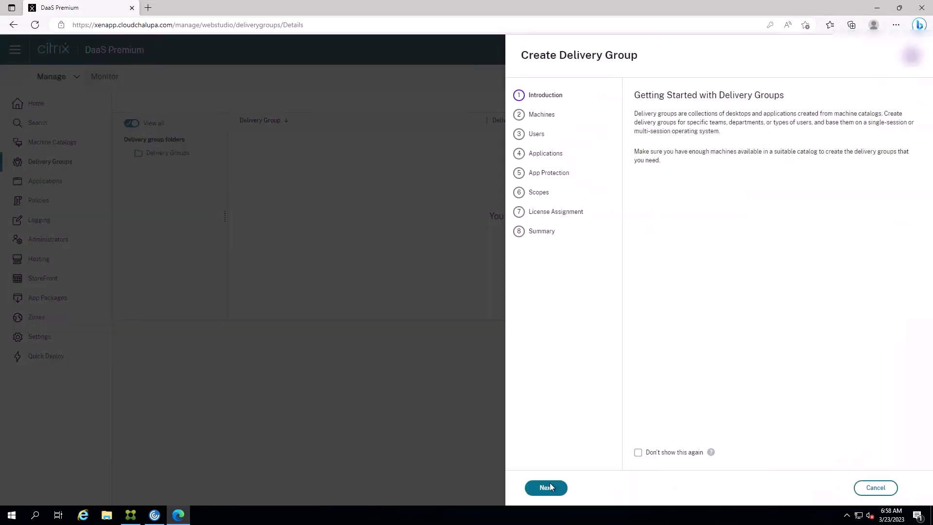
Choose the pvsdemo catalog, add a desktop named 'pvsdemo', and continue to Summary
click(546, 487)
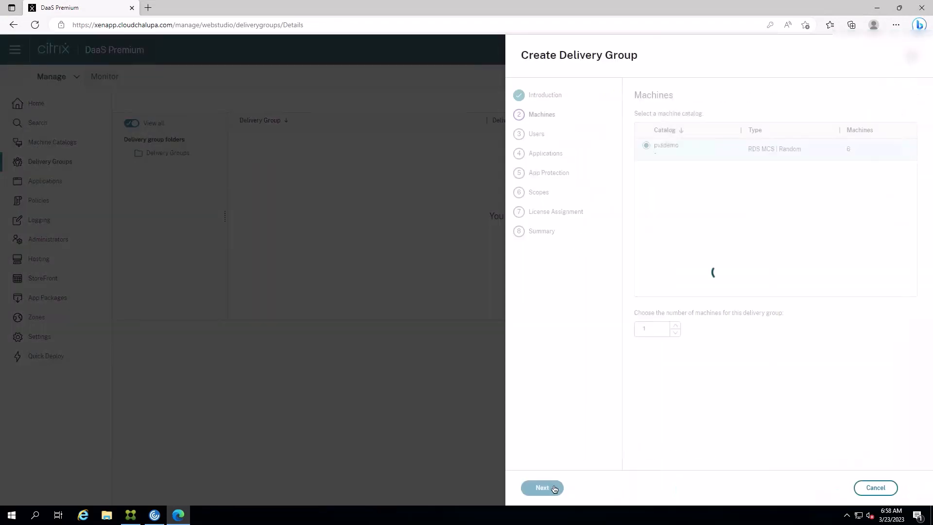
click(541, 488)
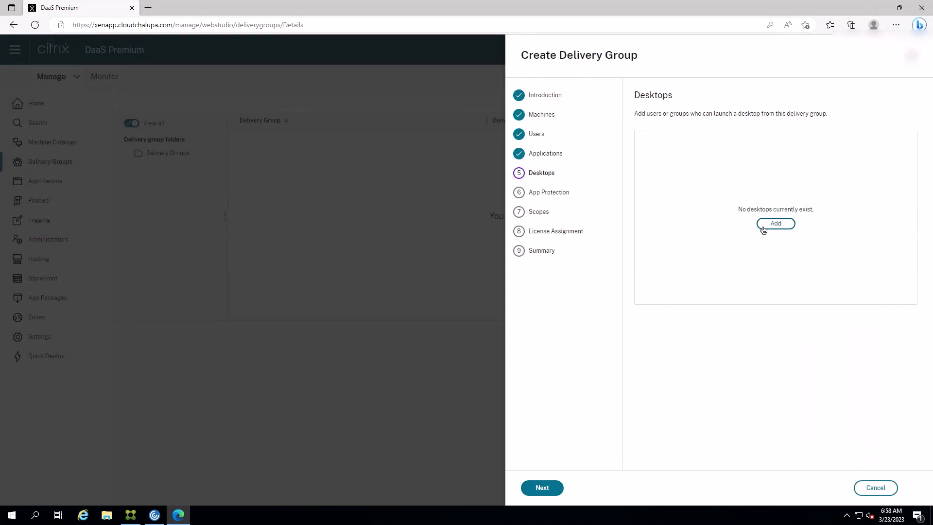
click(776, 223)
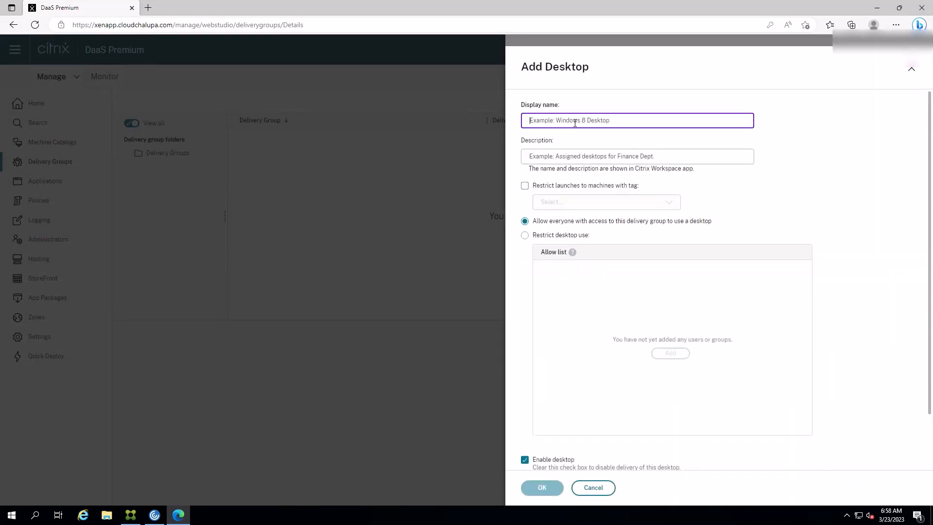
text(pvsdemo)
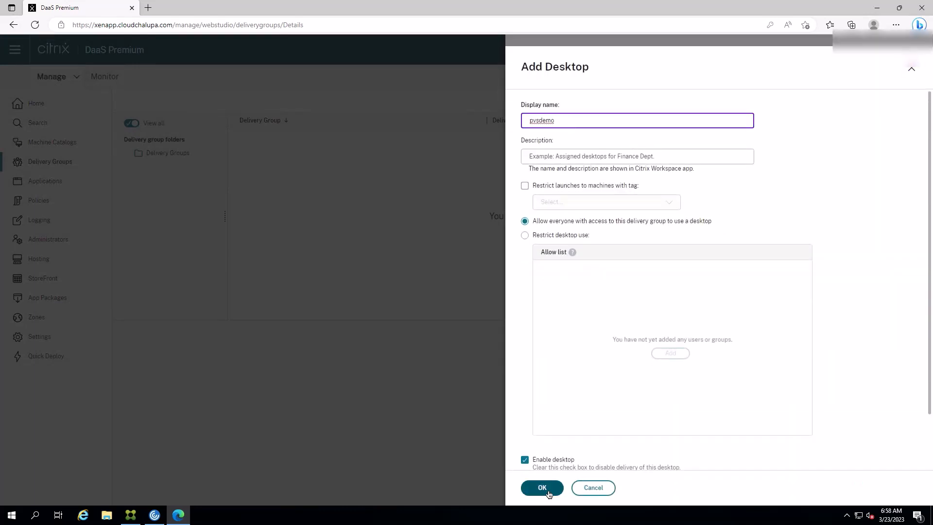
click(542, 487)
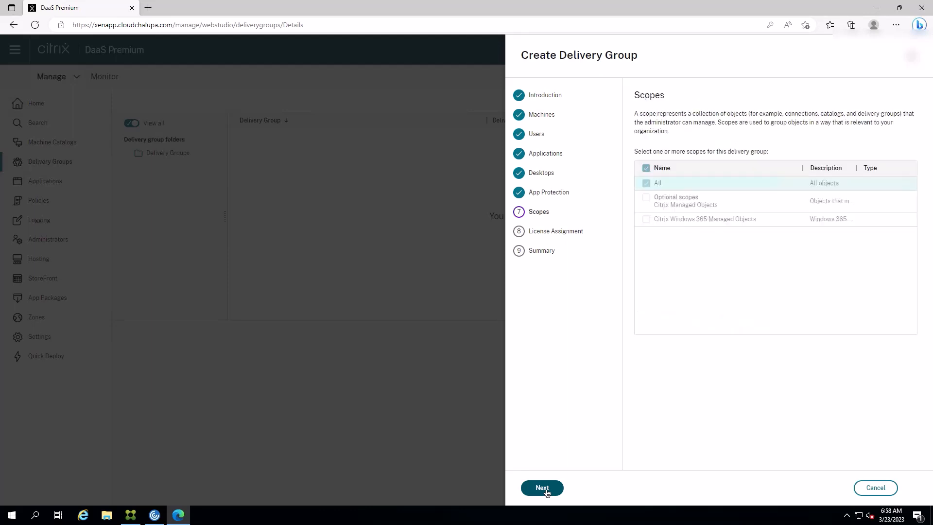
click(542, 487)
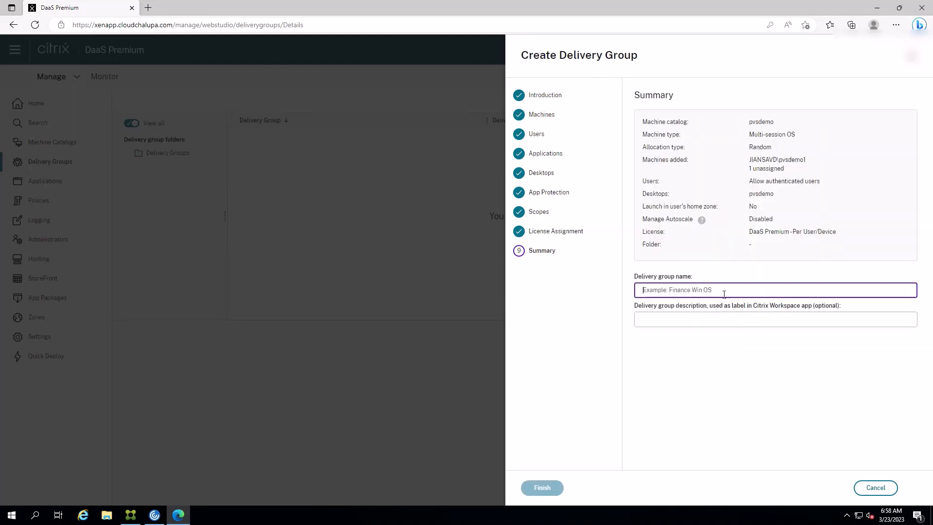
Name the delivery group 'pvsdemo' and finish creating it
text(pvsdemo)
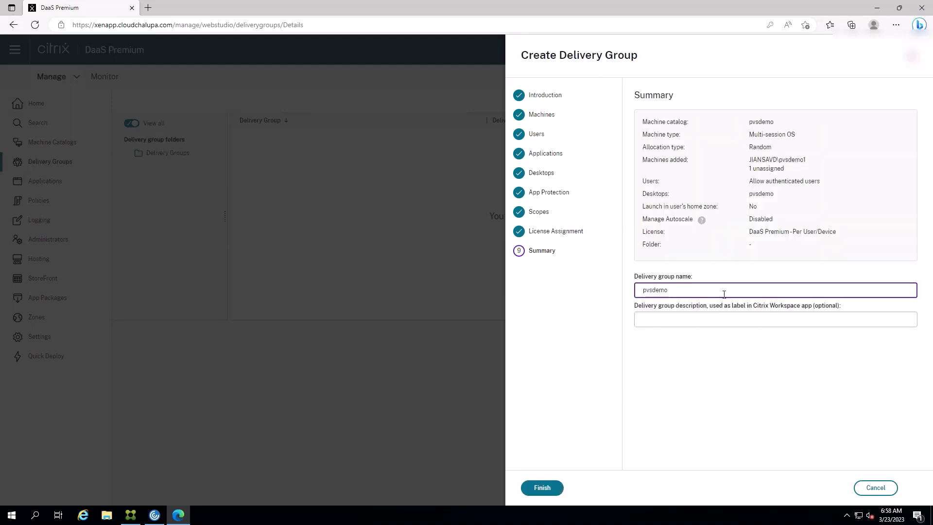
click(542, 487)
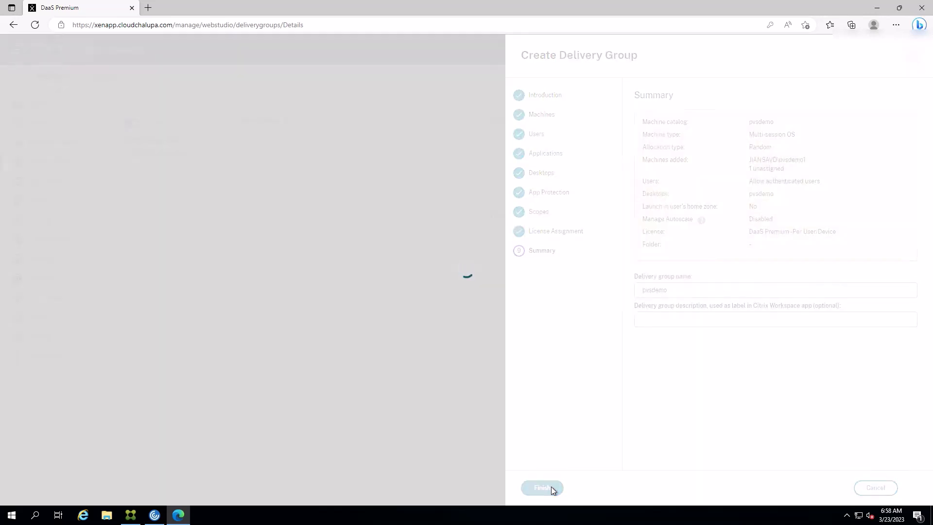
click(542, 487)
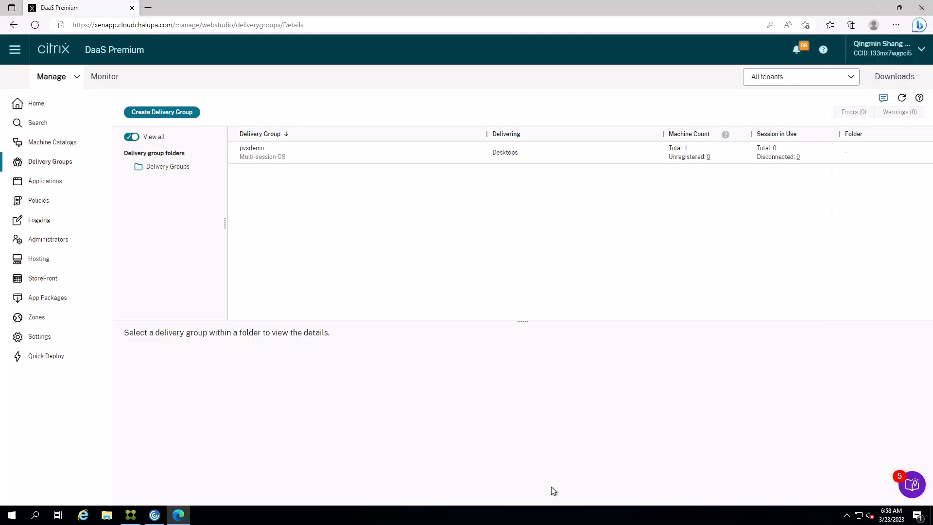